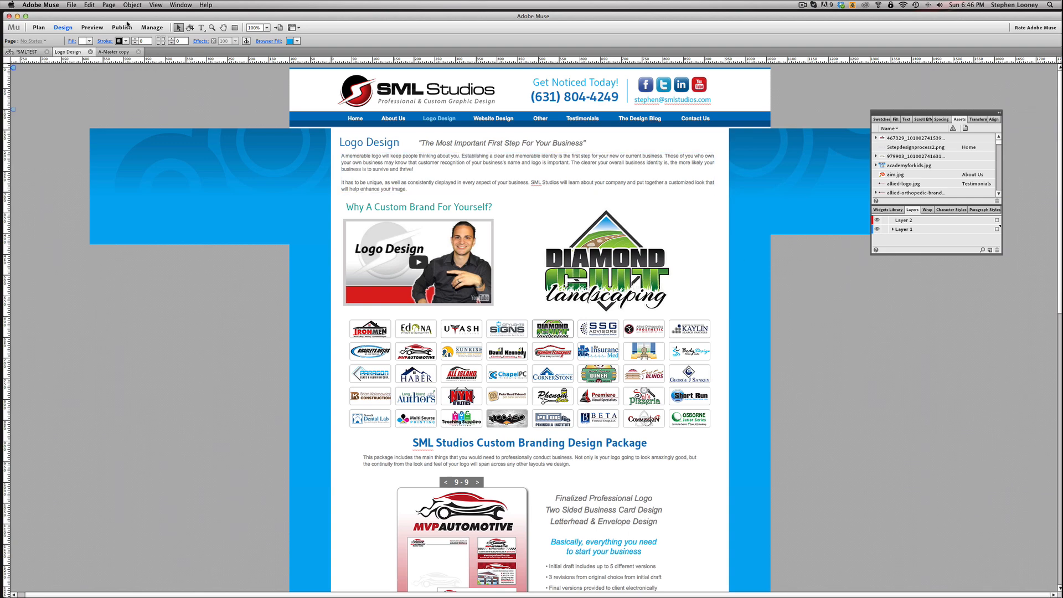
click(72, 5)
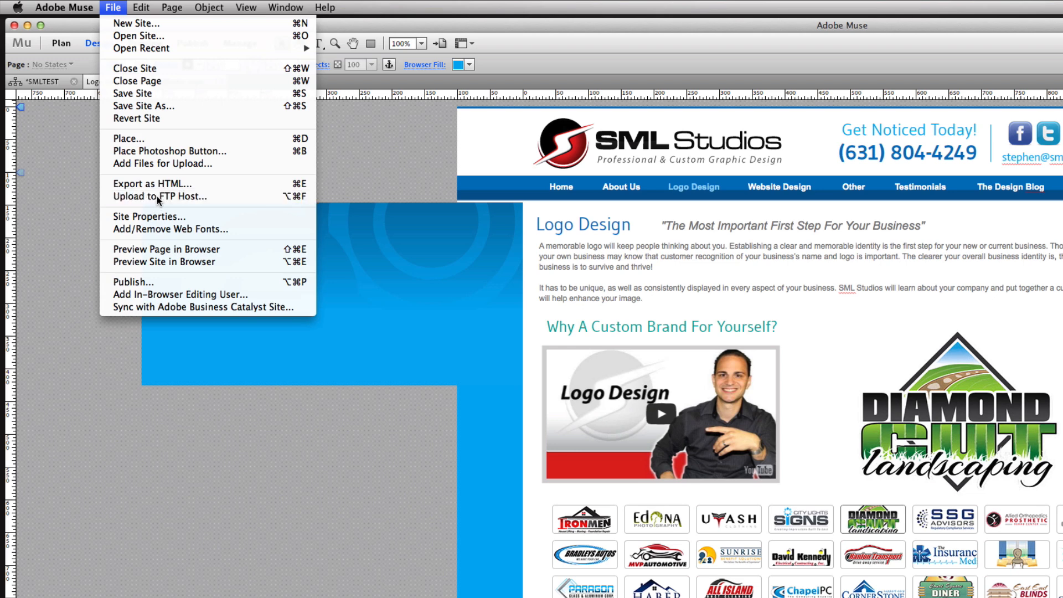
click(157, 195)
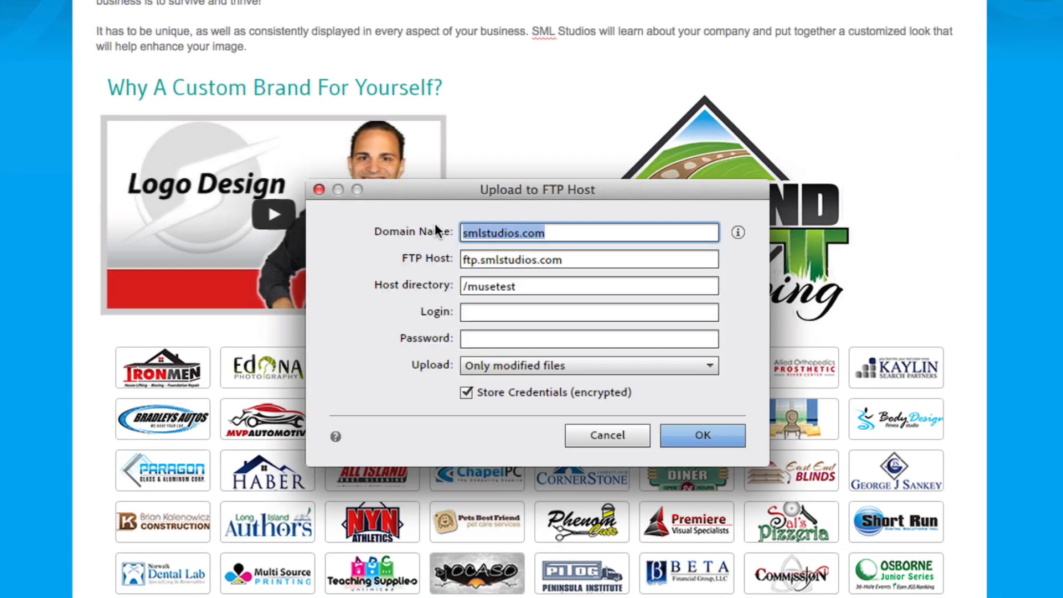
text(http://smlstudios.com/musetest/)
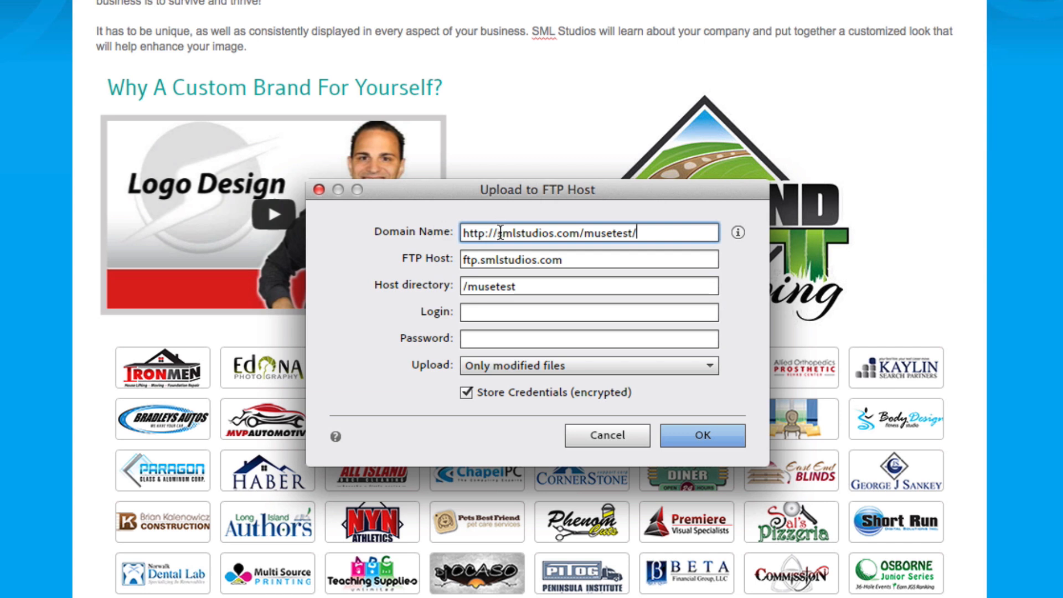
double_click(474, 232)
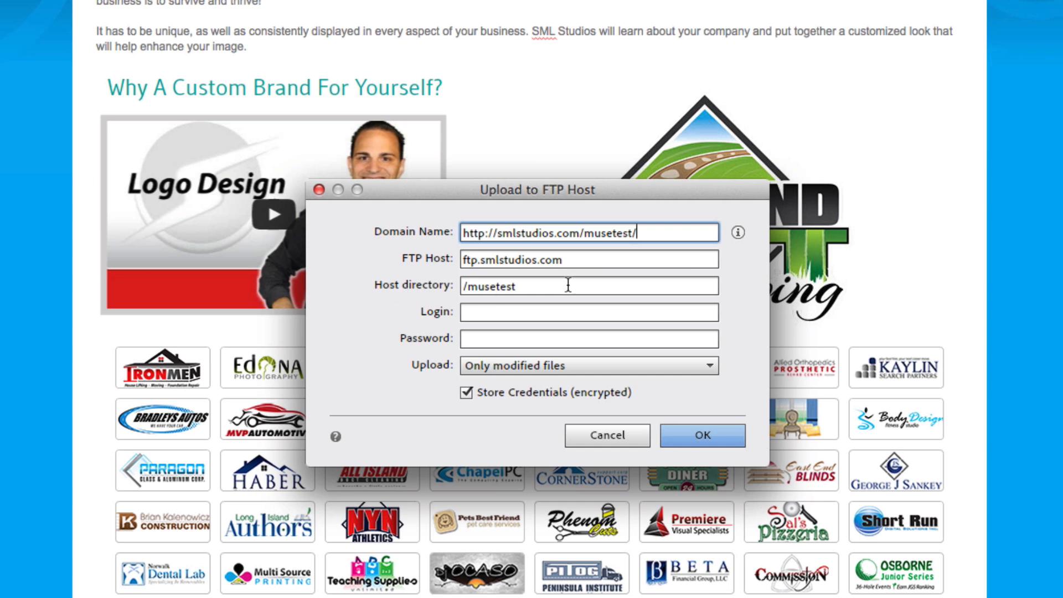
click(588, 286)
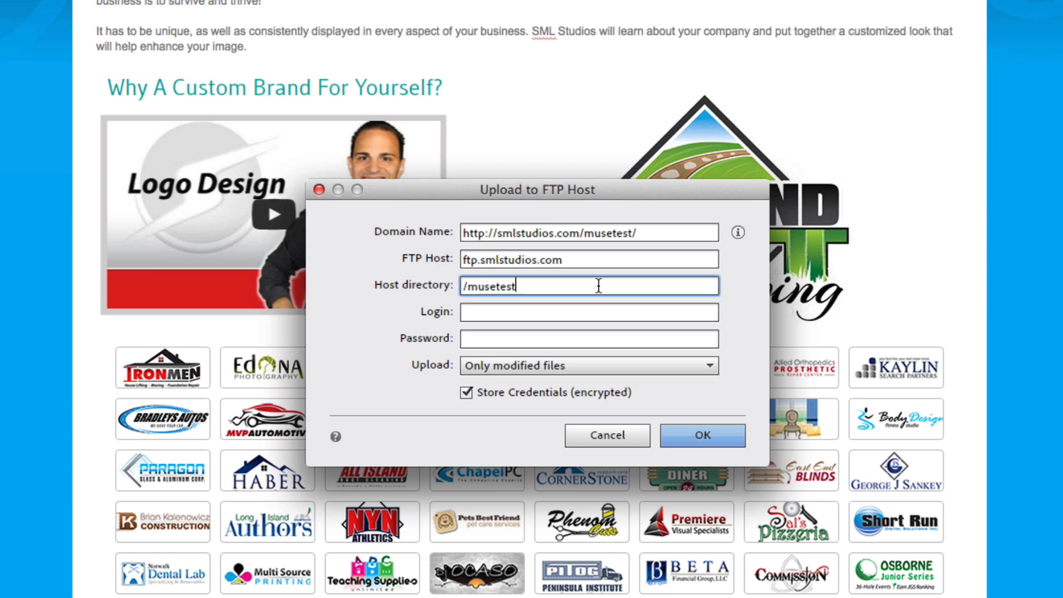
mouse_move(538, 286)
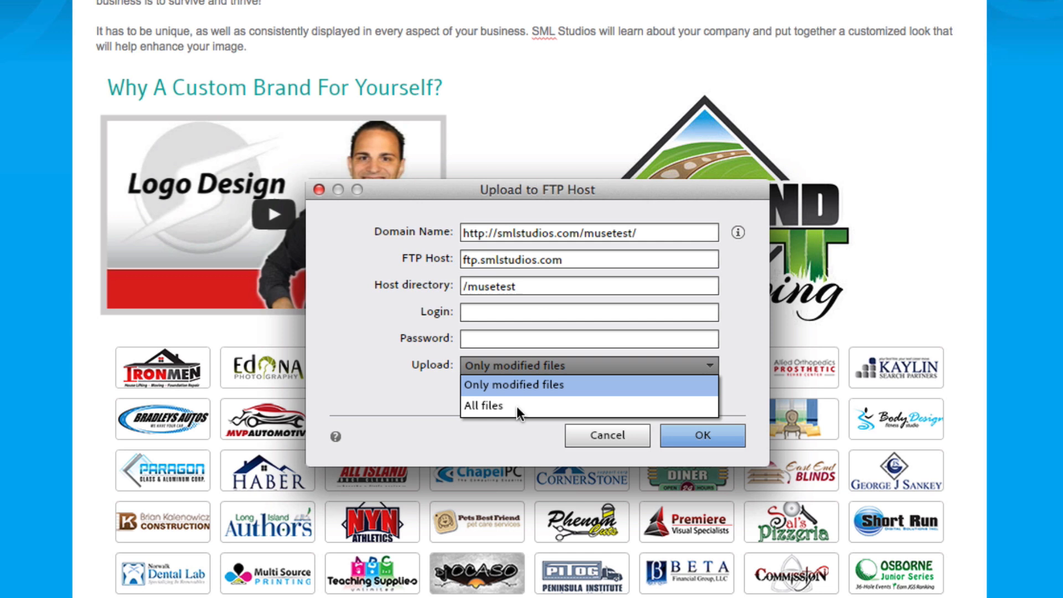
click(482, 405)
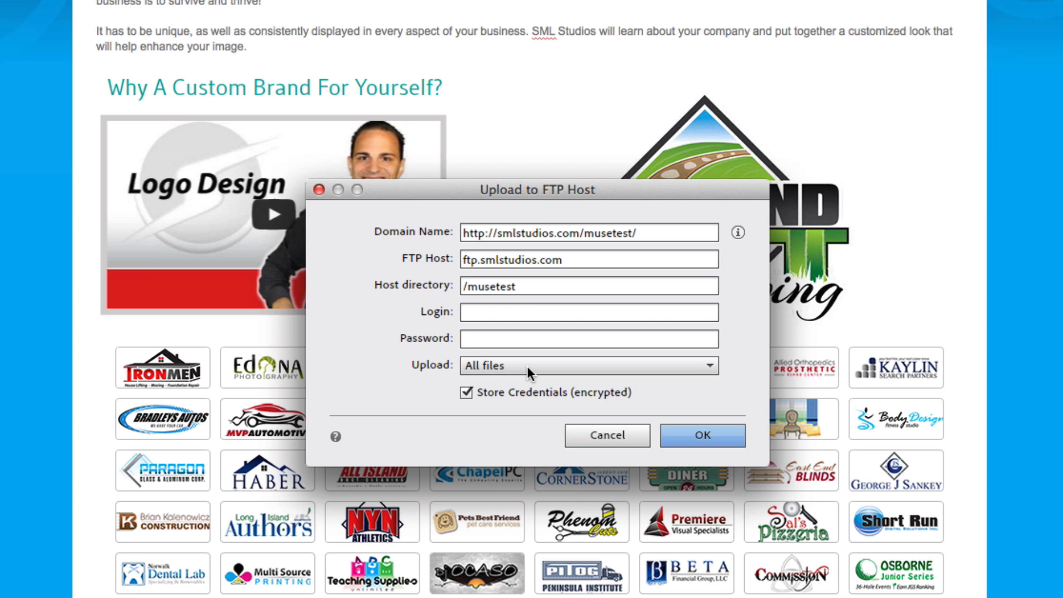
click(583, 365)
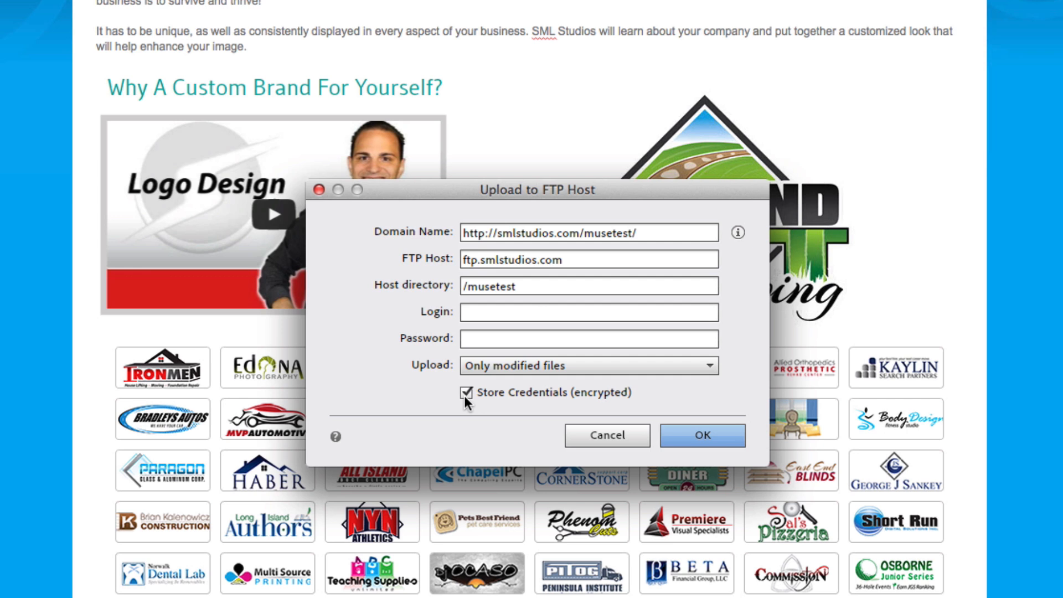
mouse_move(680, 422)
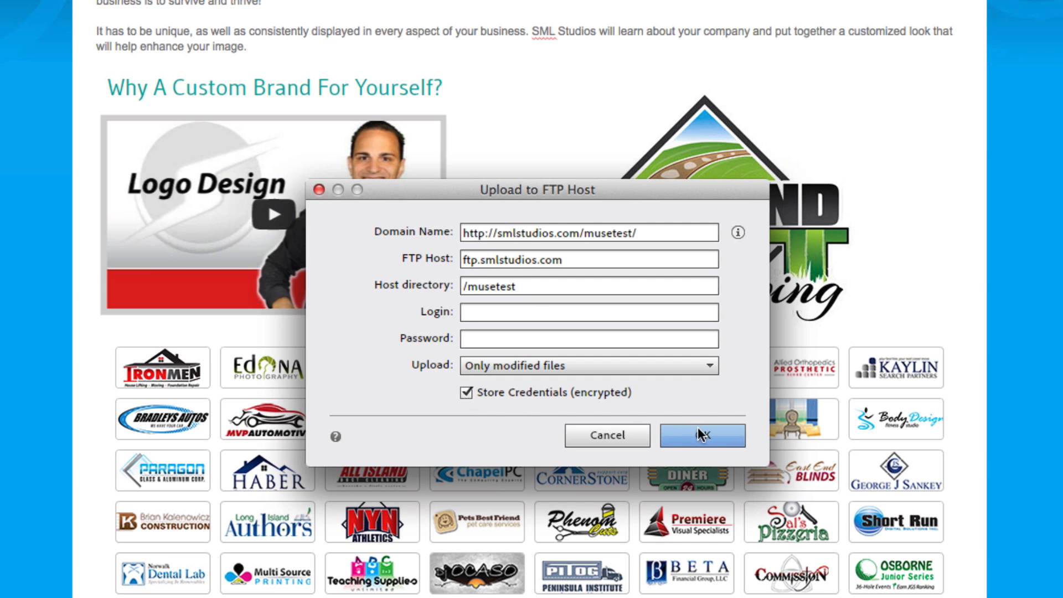
Step: Confirm the FTP settings and upload the site to the musetest folder
click(701, 435)
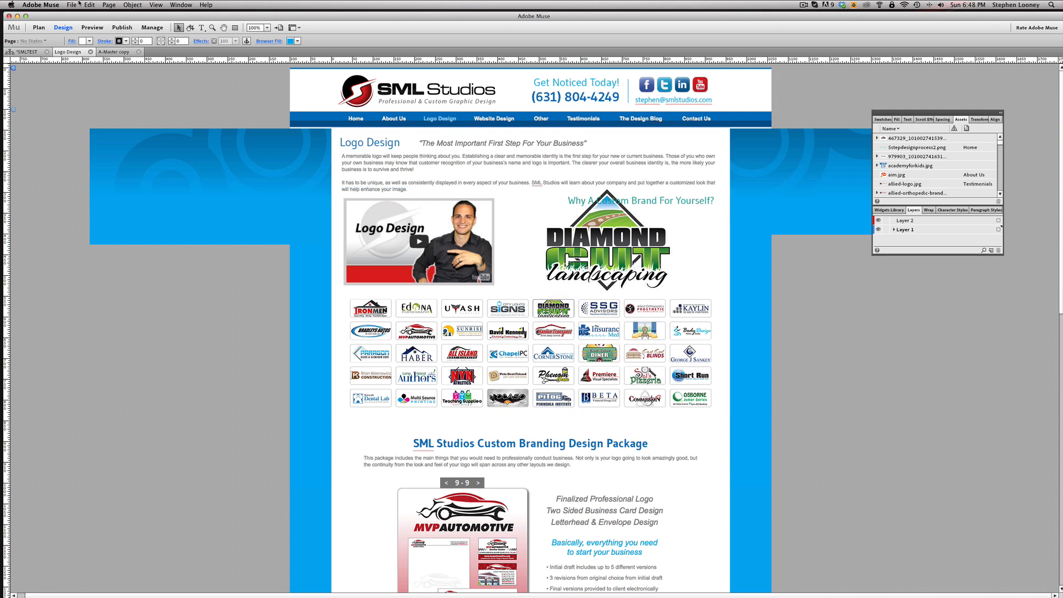
Step: Confirm the Upload to FTP Host dialog to send the modified Logo Design page
scroll(down, 3)
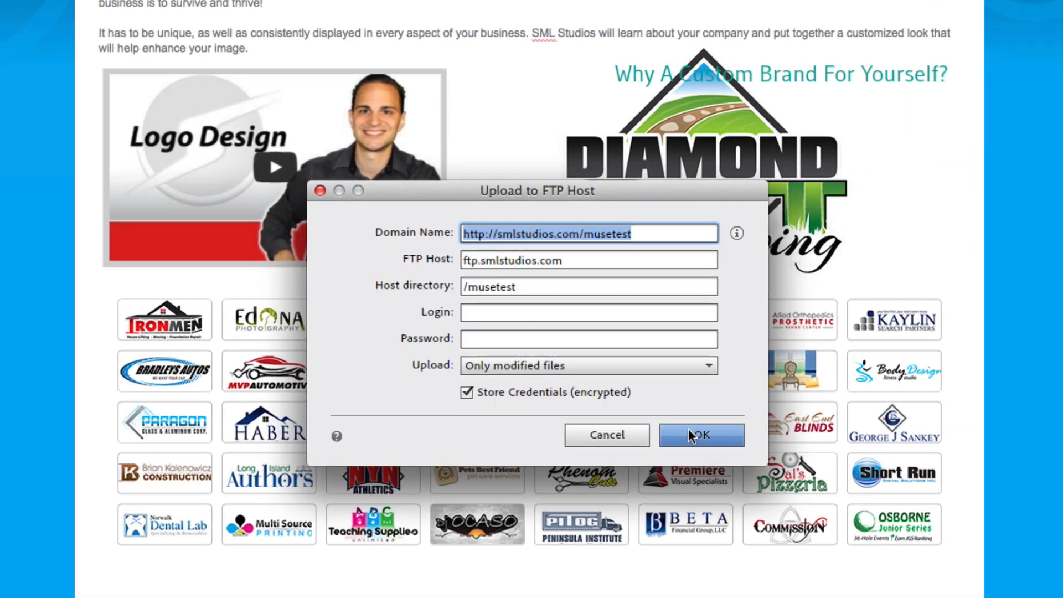
click(700, 435)
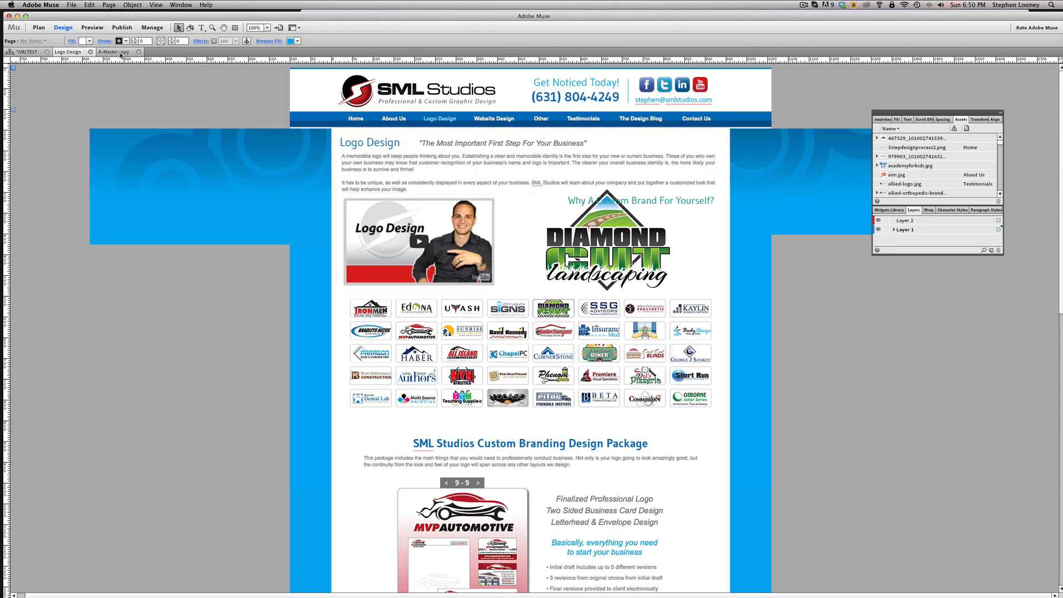
Step: Fill the A-Master copy navigation bar rectangle with a pink swatch from Plan view
click(39, 27)
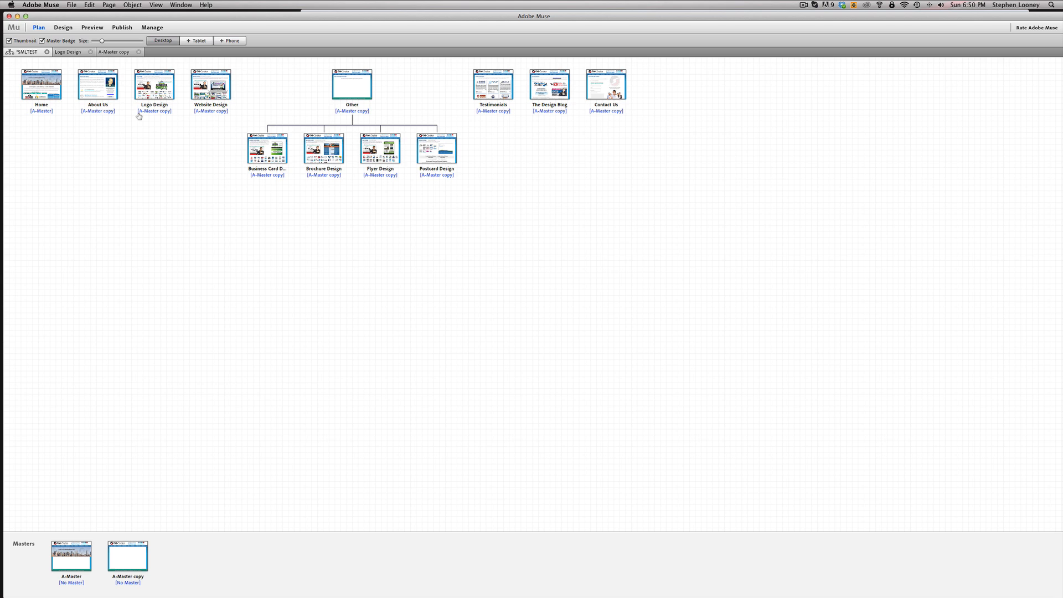
click(154, 85)
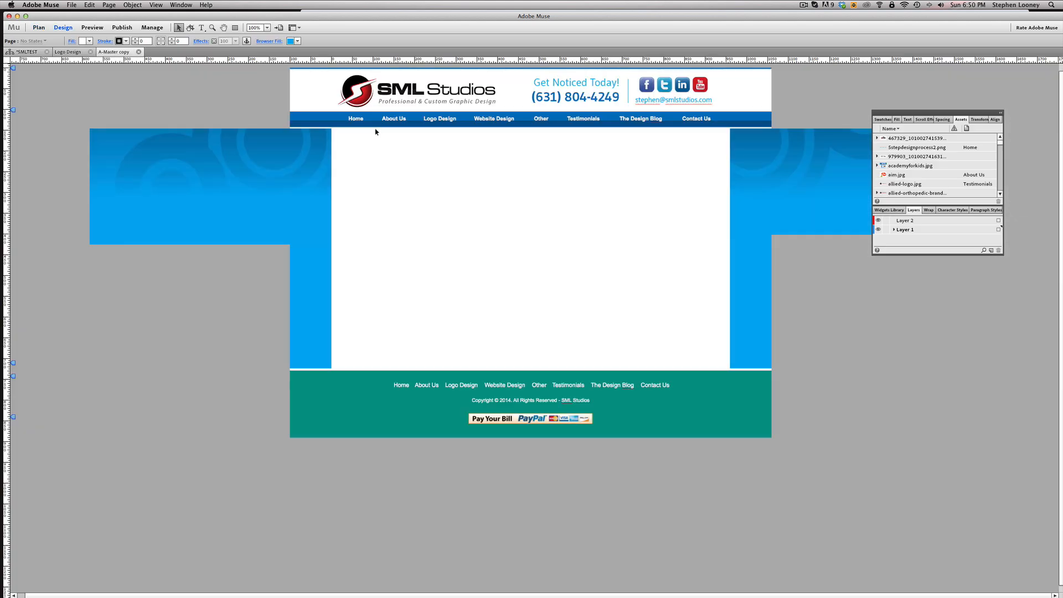
click(393, 118)
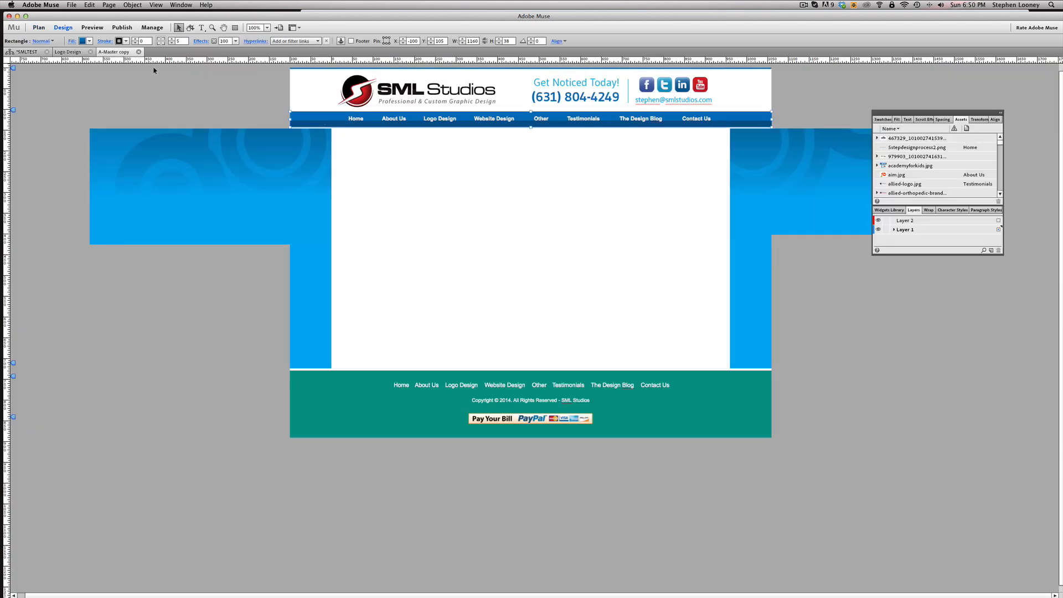
click(84, 40)
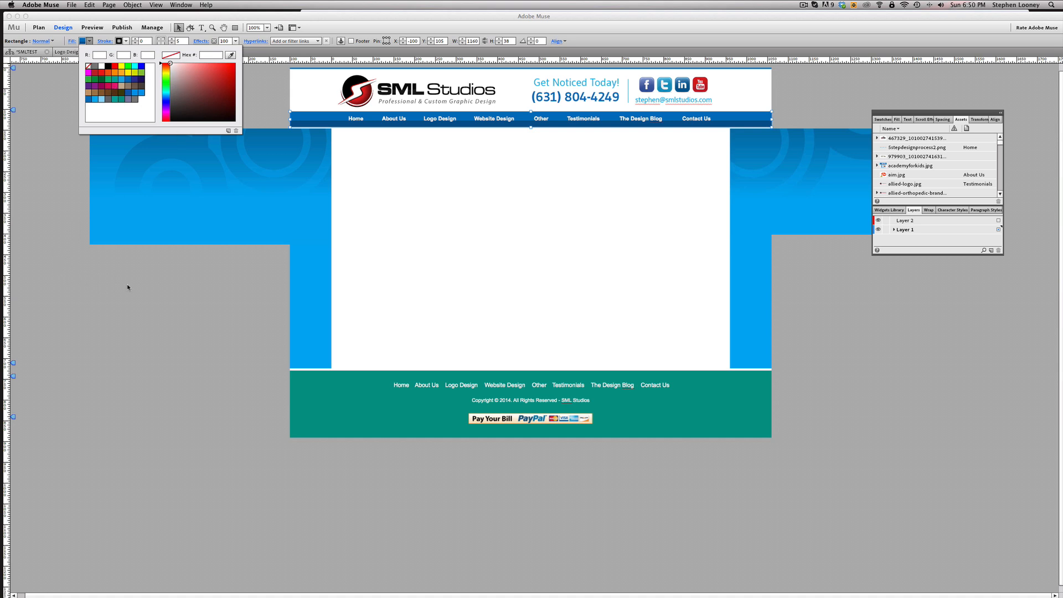
click(224, 71)
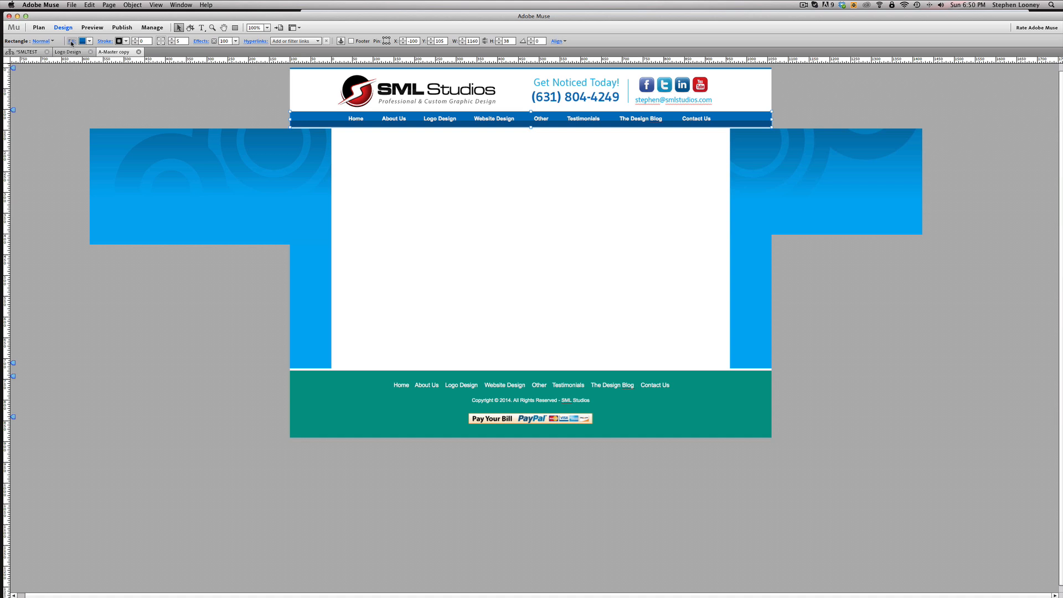
click(70, 40)
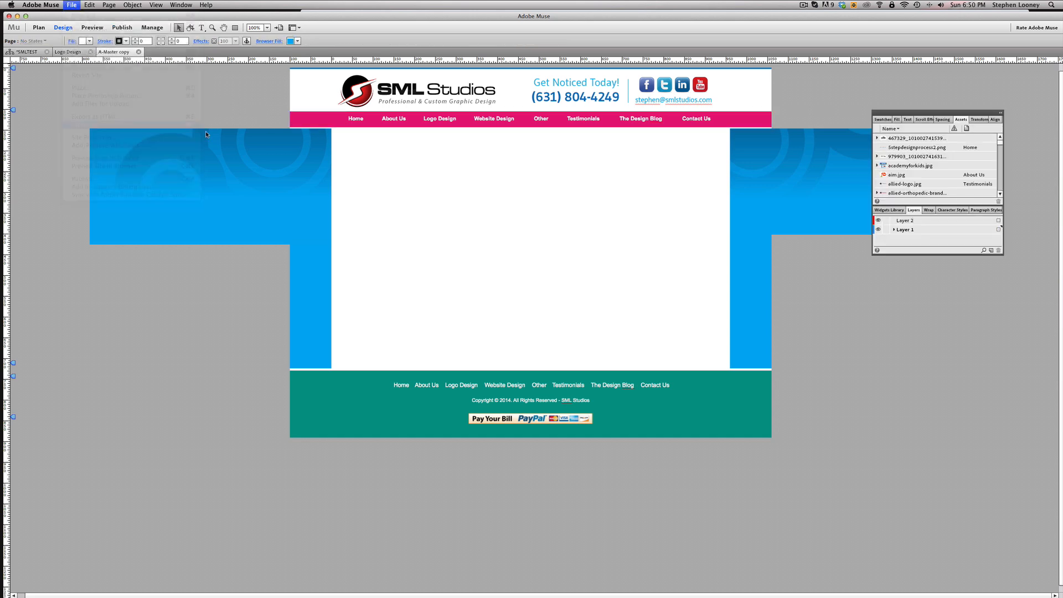
Step: Upload the site with the pink navigation bar to the FTP test folder
click(122, 28)
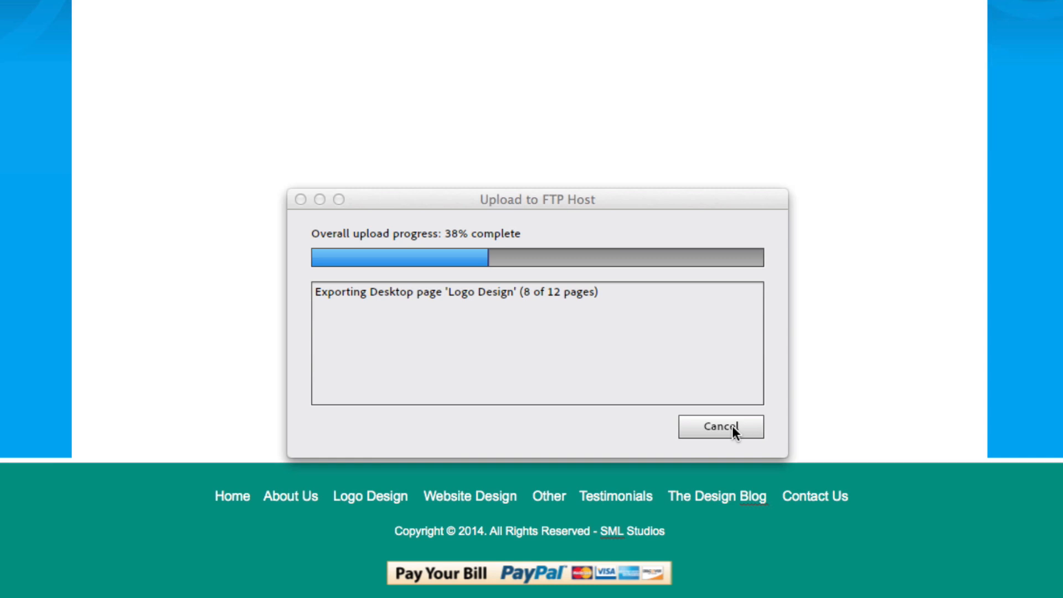
click(720, 426)
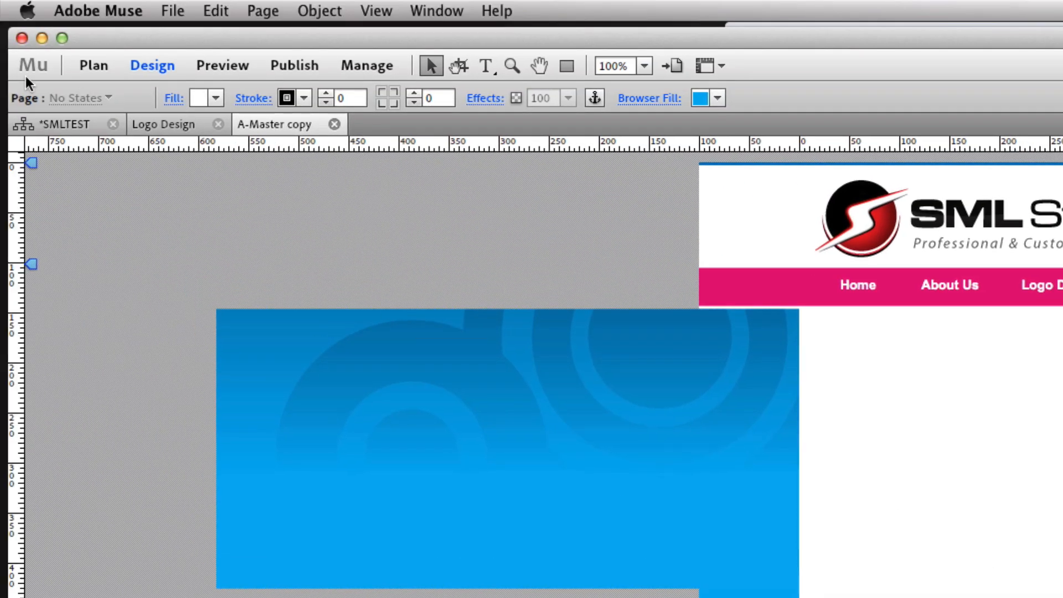
Step: Open the site plan and select the Postcard Design page thumbnail
click(93, 66)
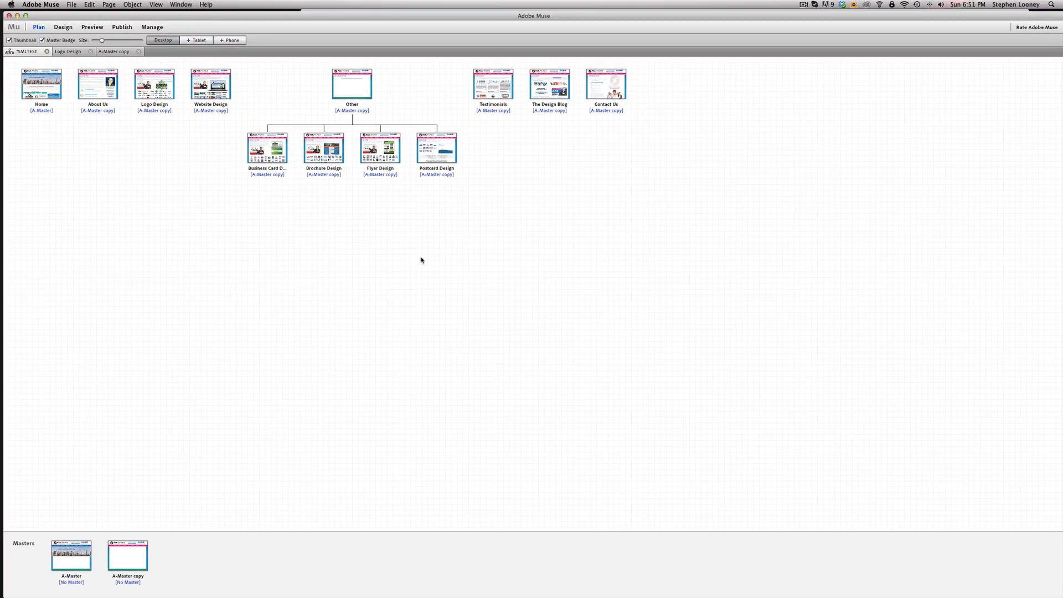
click(437, 148)
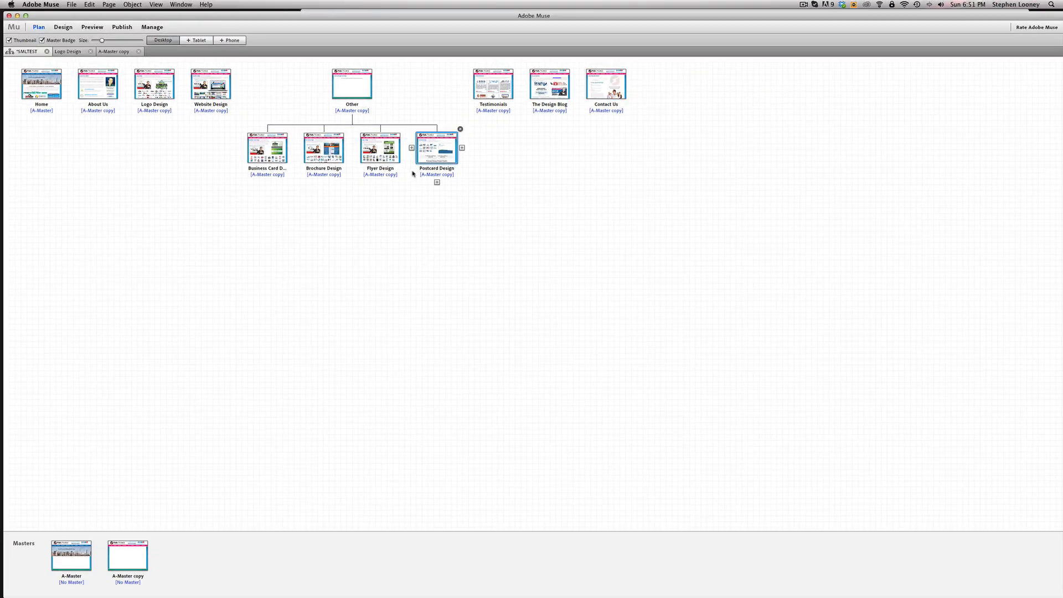